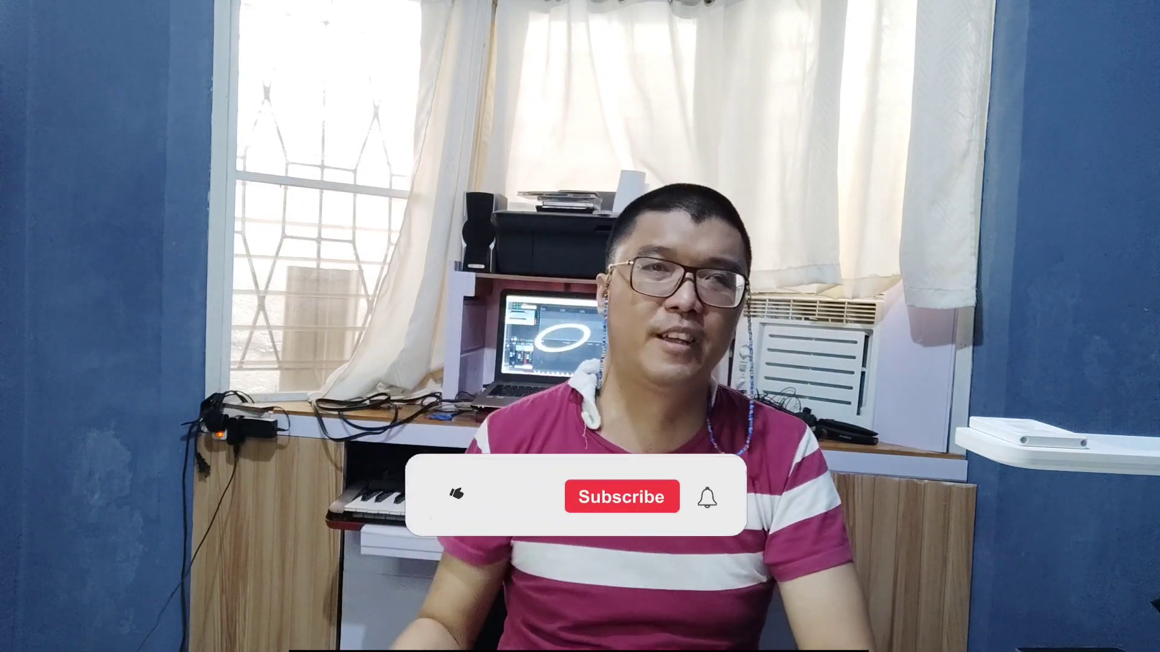
click(453, 495)
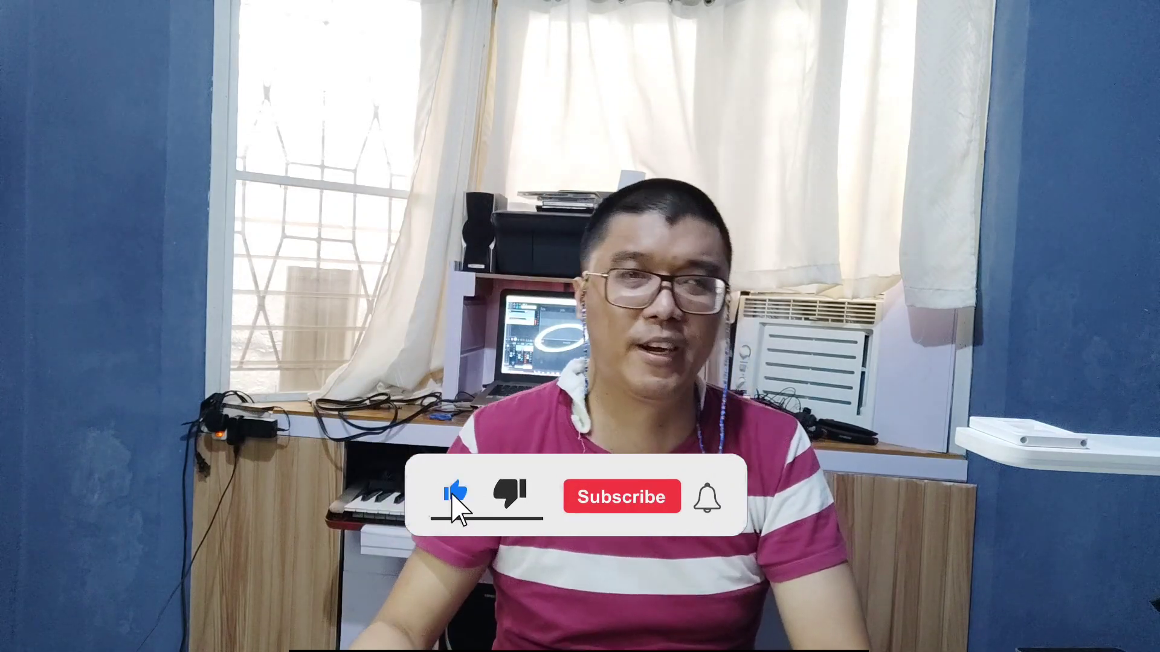
click(621, 497)
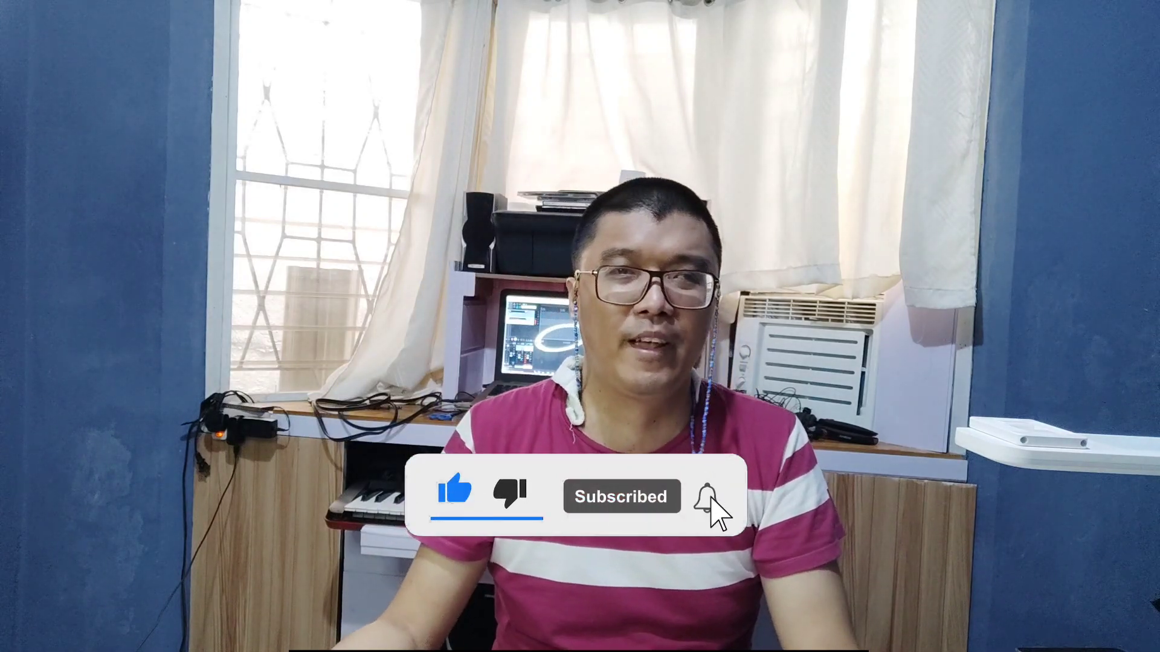